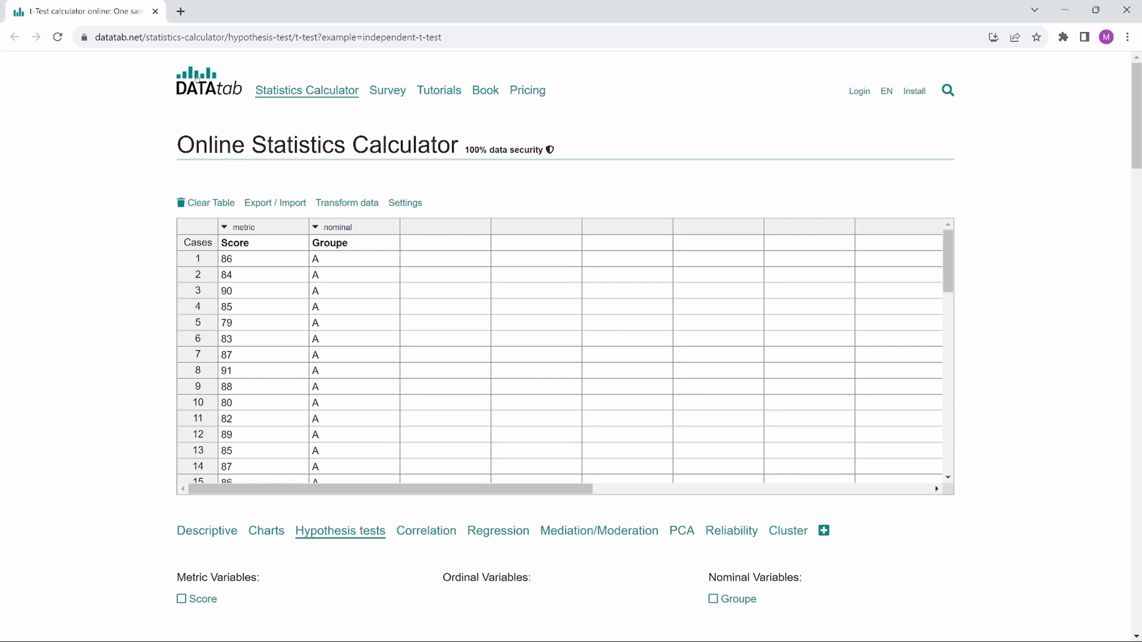
mouse_move(176, 117)
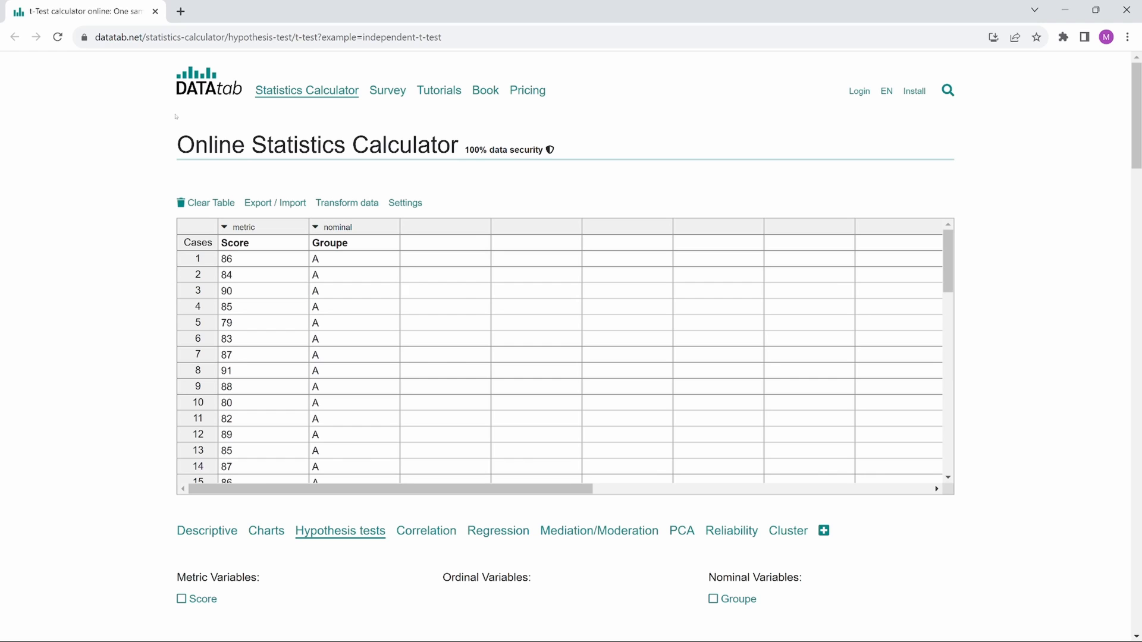
mouse_move(206, 280)
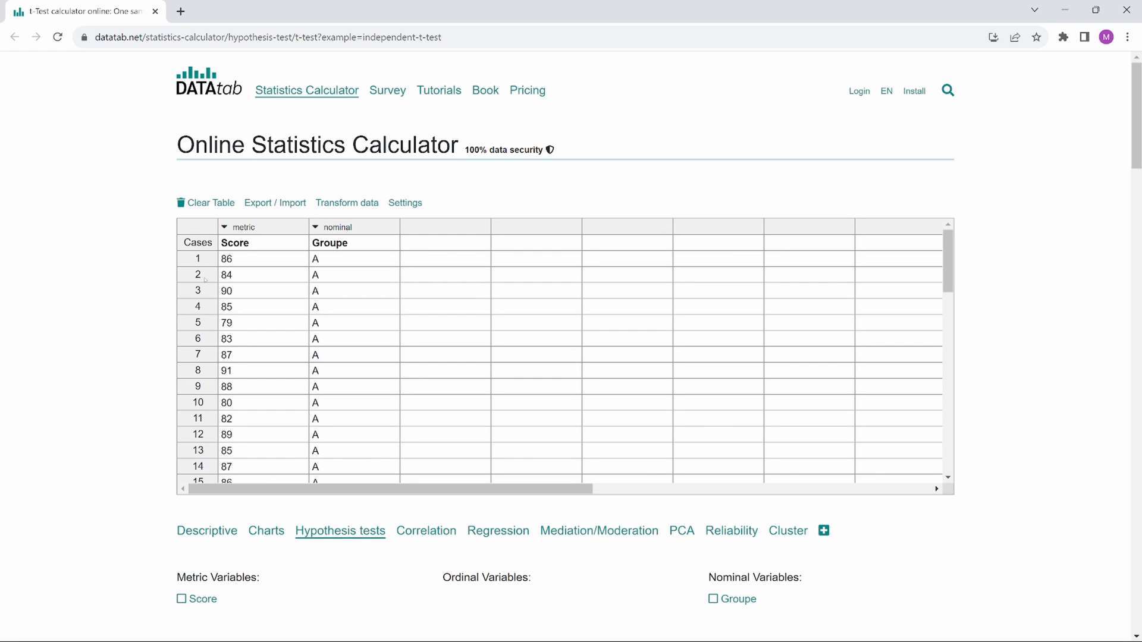
- Show the 'Summary in words' dialog for the independent-samples t-test (t(58) = -2.86, p = .006, d = 0.74)
left_click(182, 598)
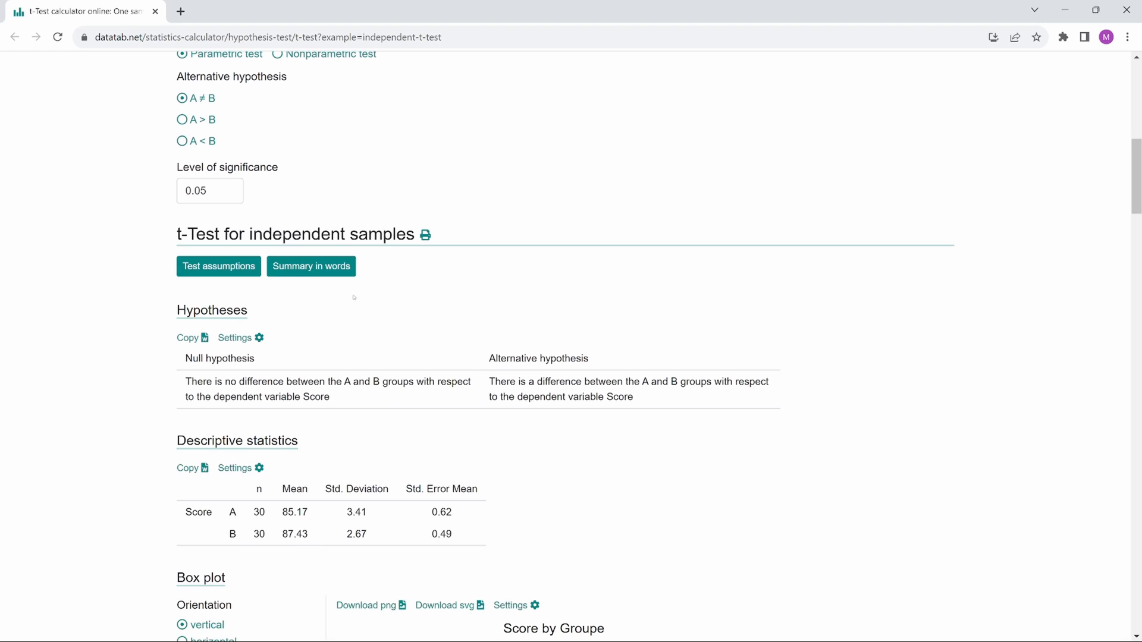
left_click(310, 265)
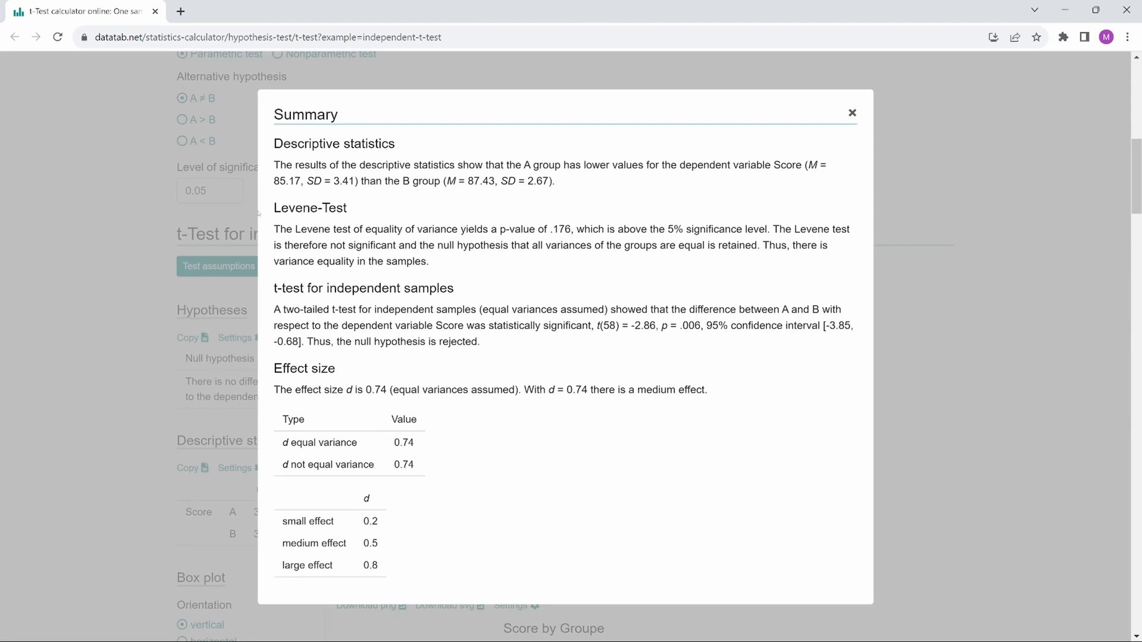